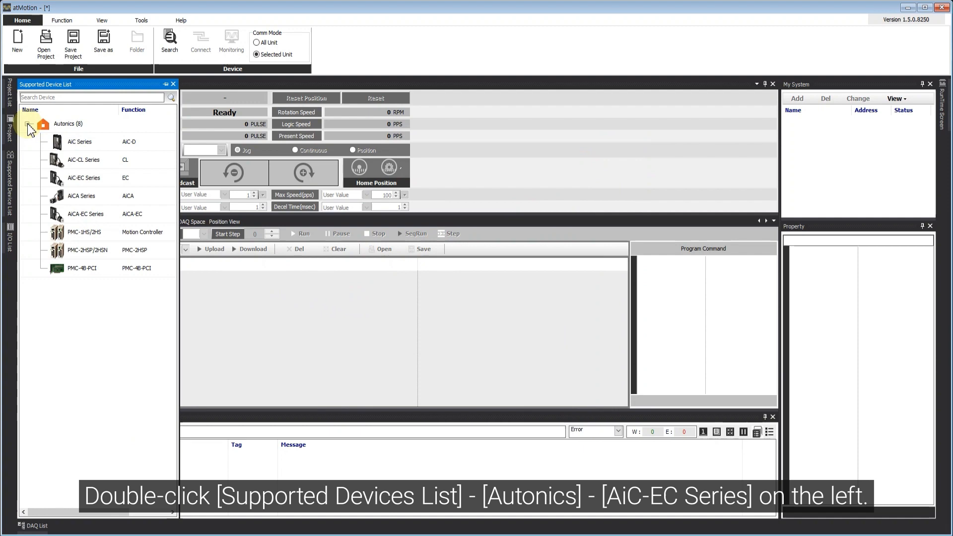
Step: Add an Autonics AiC-EC Series device from the Supported Device List using the RS-232 DAQ interface
double_click(83, 177)
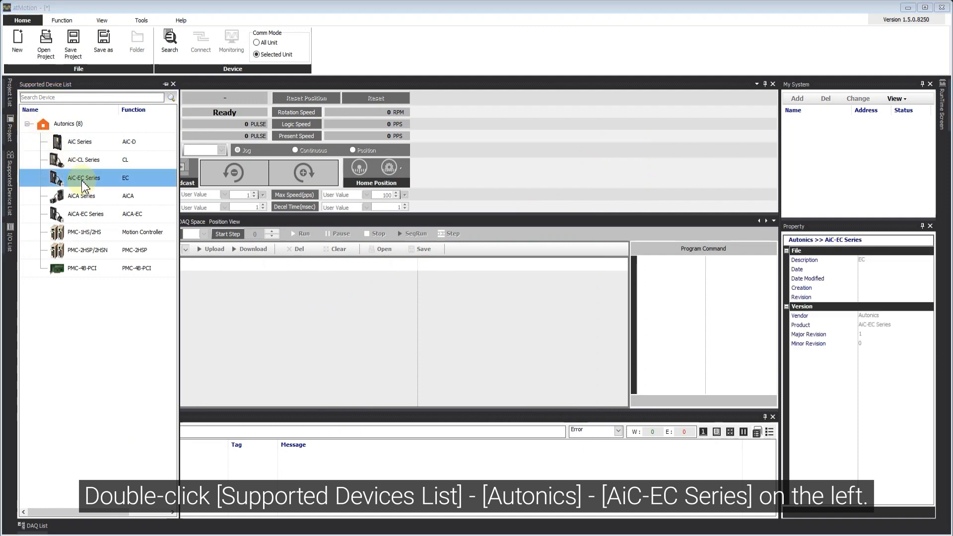
double_click(83, 178)
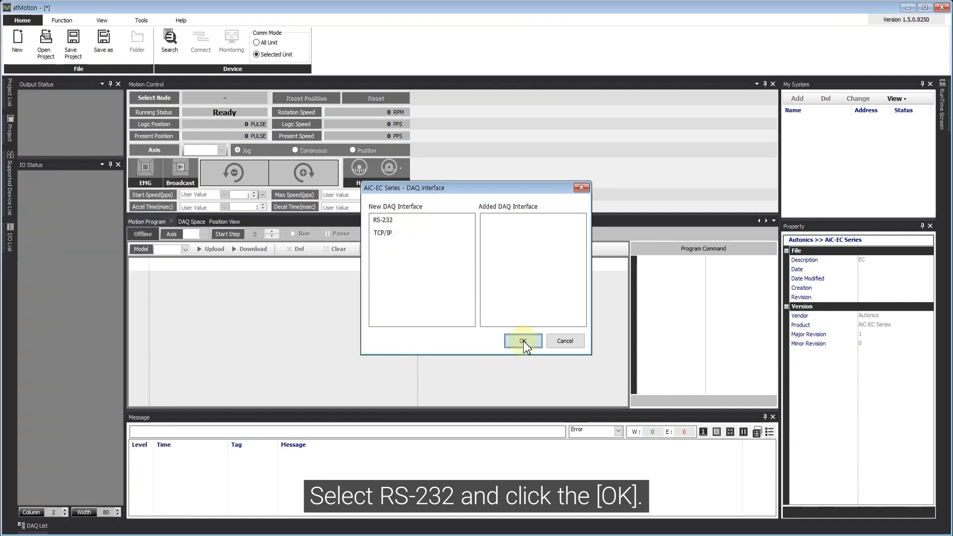
click(521, 340)
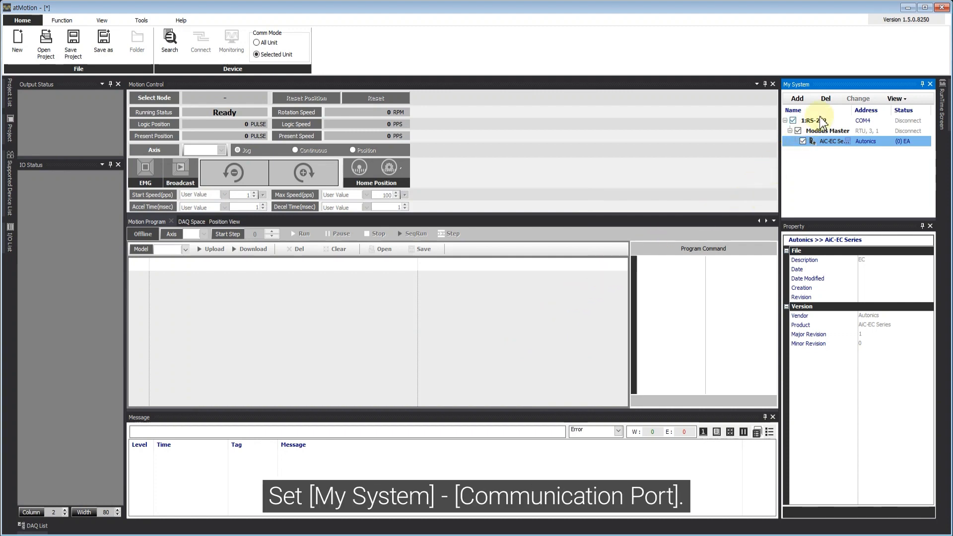
Step: Set the 1:RS-232 link's Communication Port to COM4=USBSER000 in the Property panel
click(810, 121)
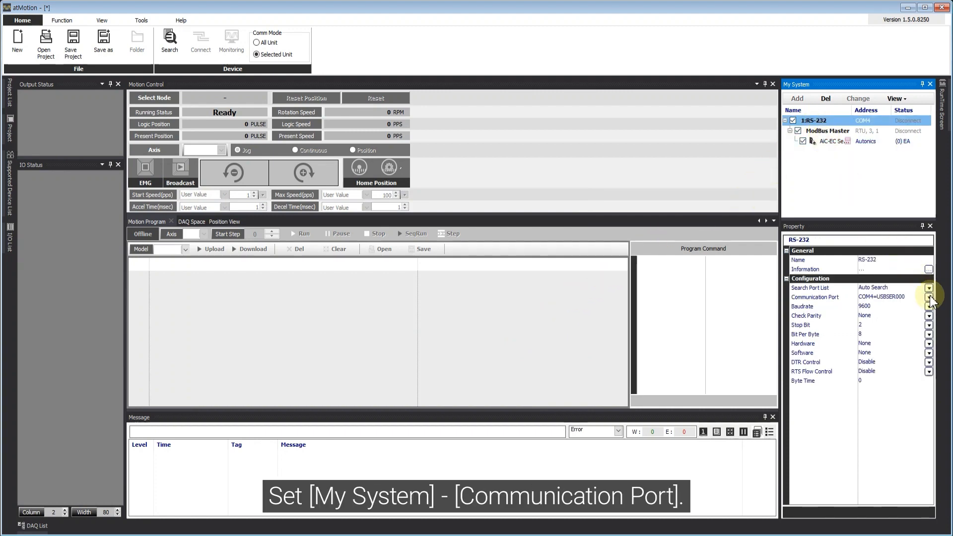
click(893, 297)
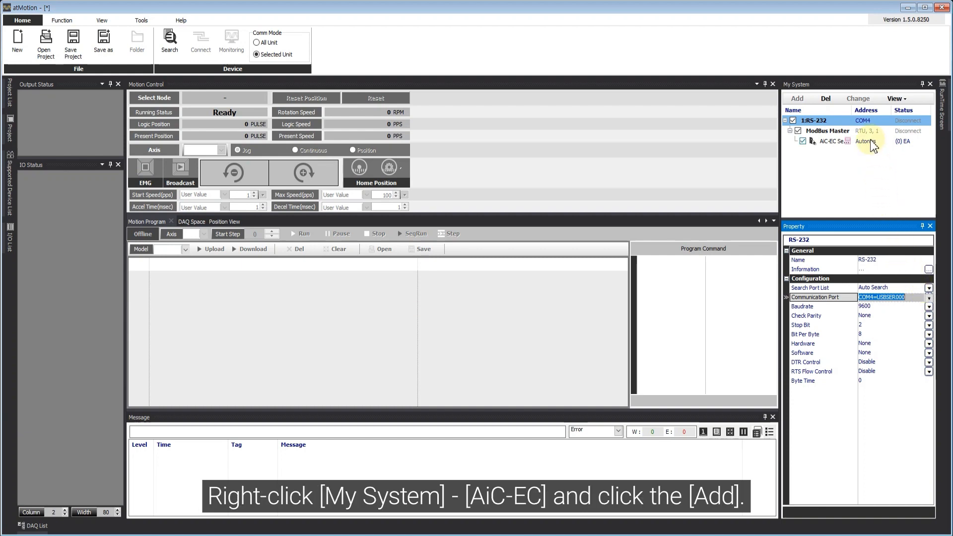
Step: Add unit address 1 under the AiC-EC Series device from the Device List
right_click(827, 141)
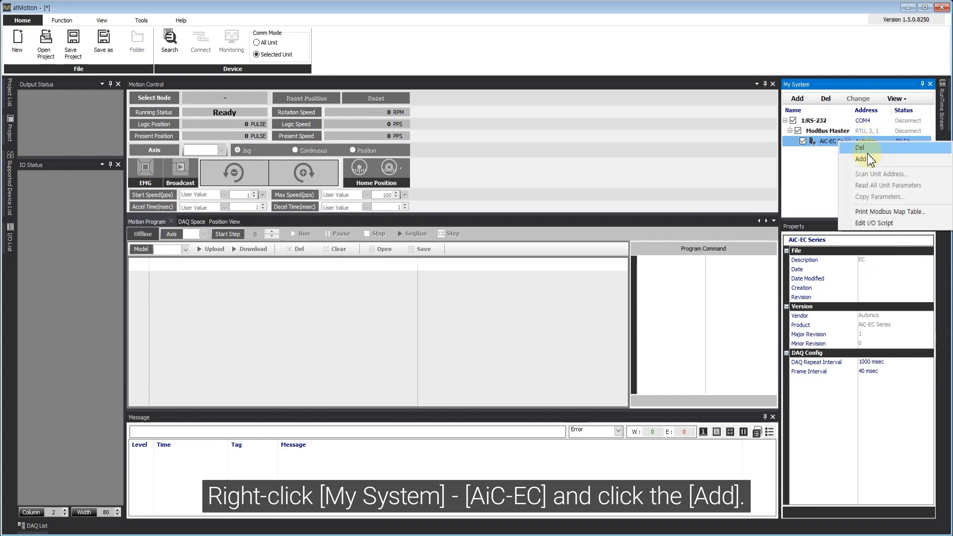
click(862, 159)
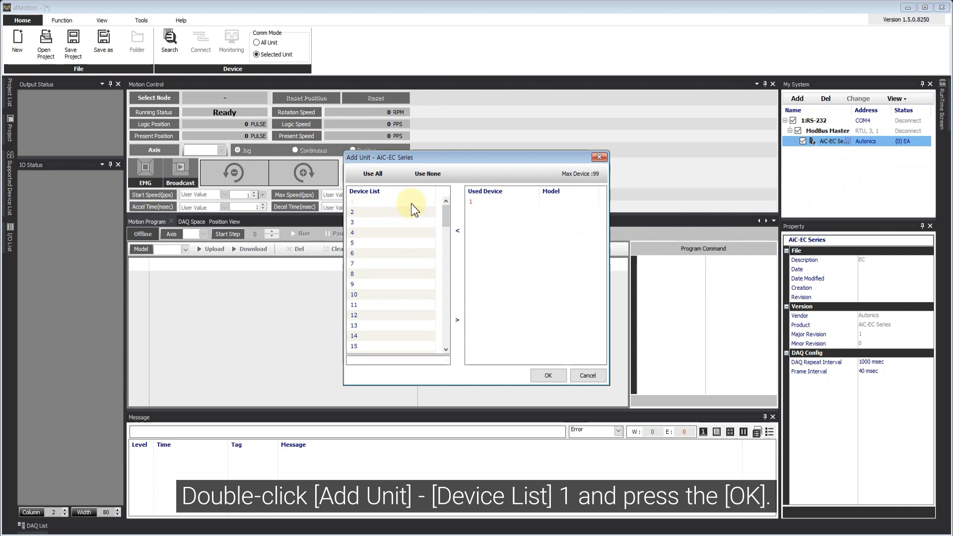
click(545, 375)
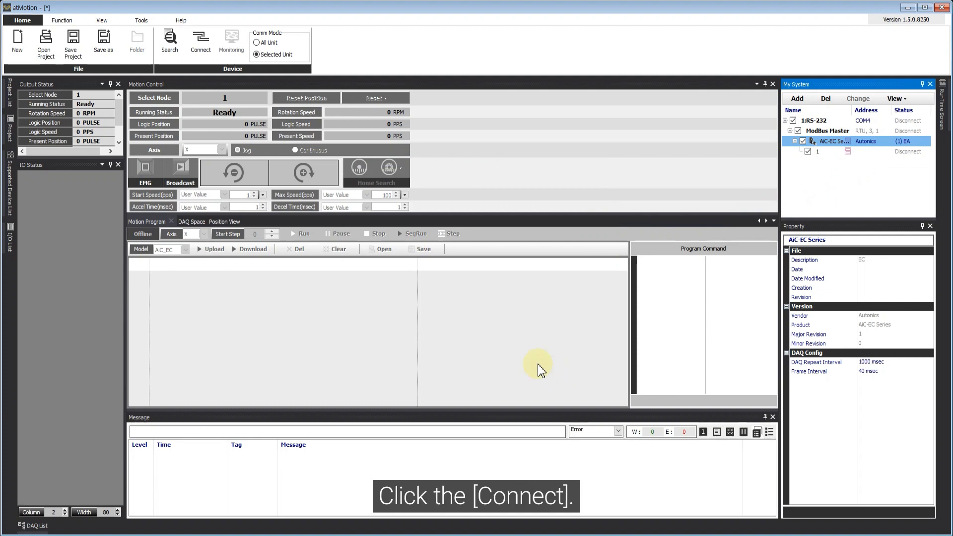
Step: Connect to AiC-EC unit 1 from the Home ribbon so link and unit report Connected
click(201, 43)
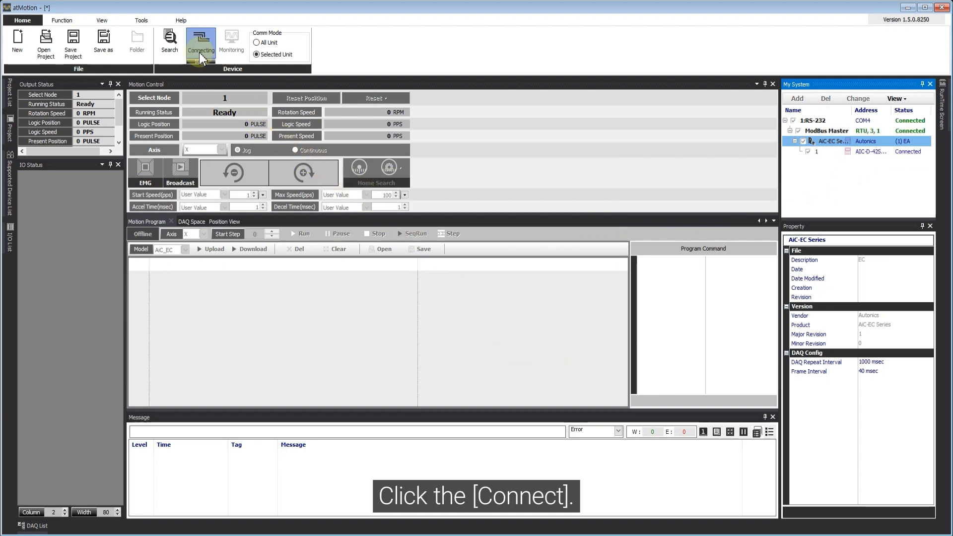
click(201, 44)
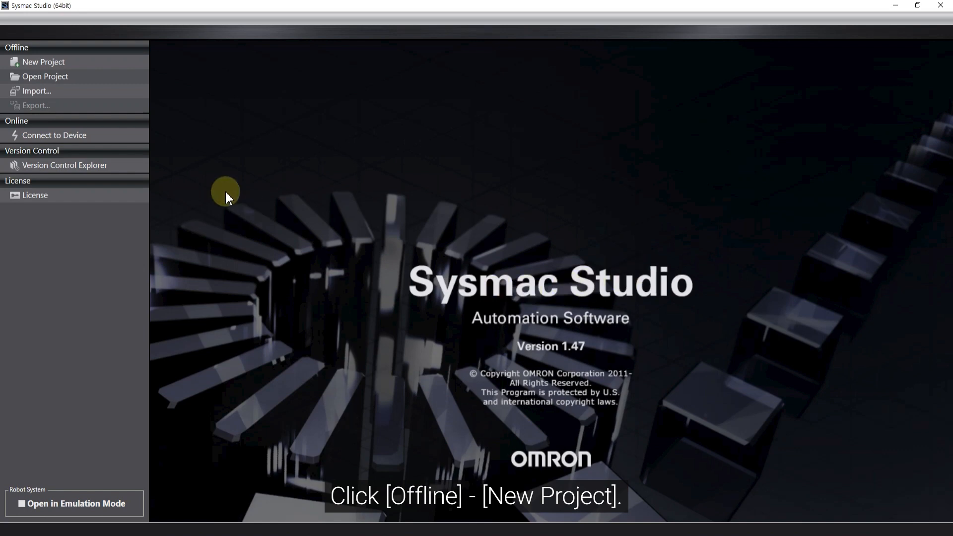
Step: Create a new project named AiC-EC for an NJ301-1100 controller at version 1.40
click(42, 62)
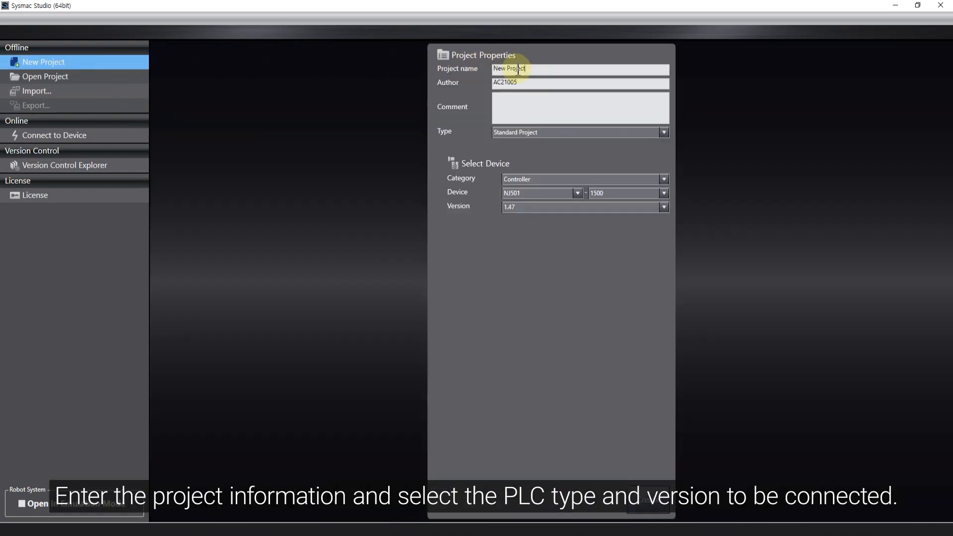
text(AiC-BC)
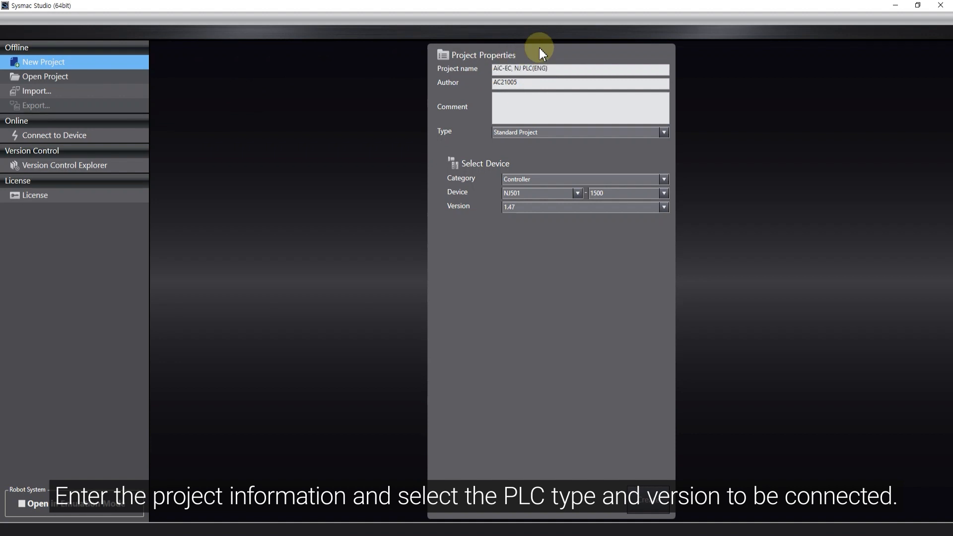
click(576, 192)
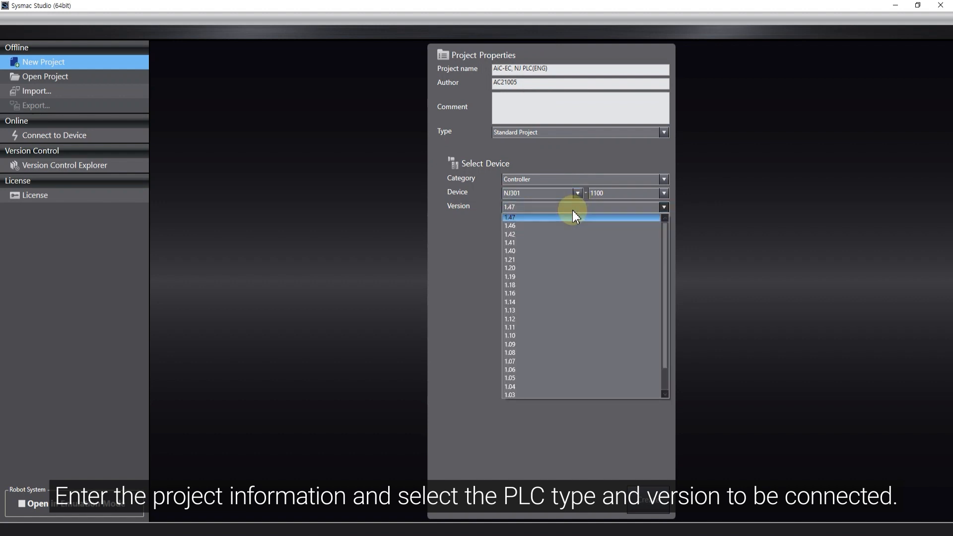
click(510, 251)
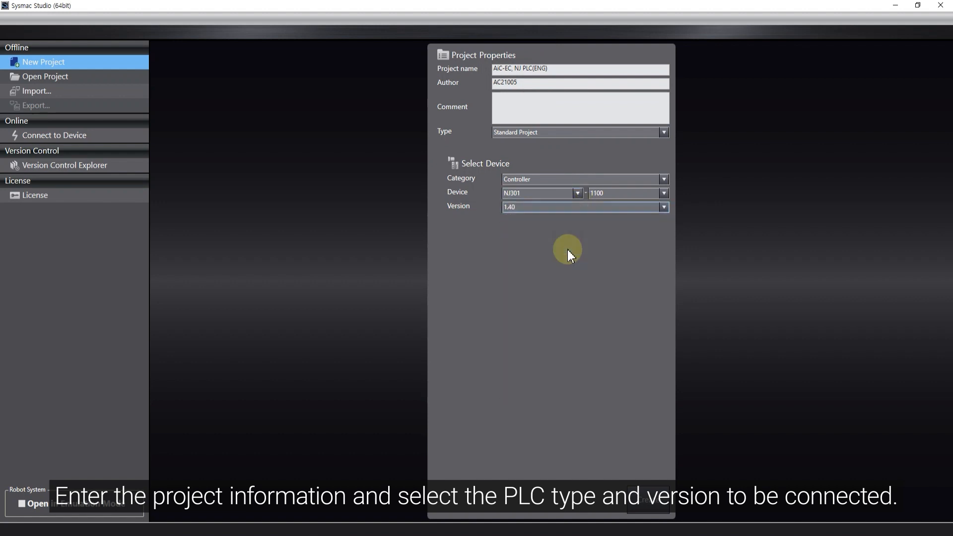
mouse_move(635, 461)
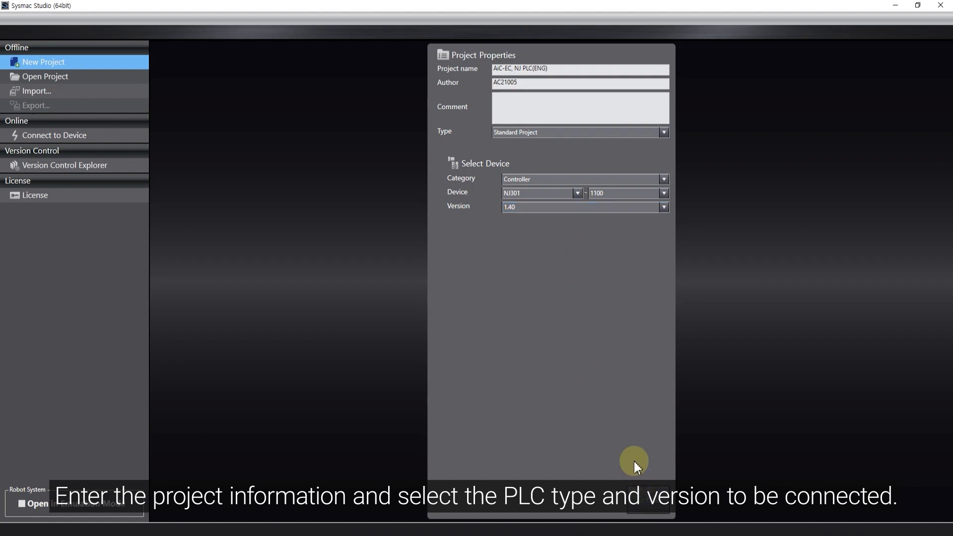
click(646, 501)
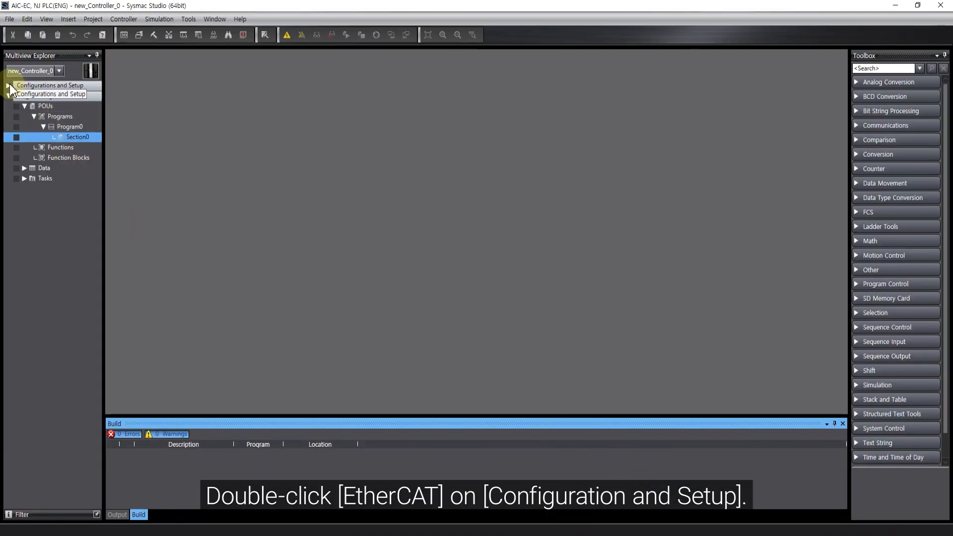
Step: Open the EtherCAT network configuration under Configurations and Setup, showing the Master node
click(9, 85)
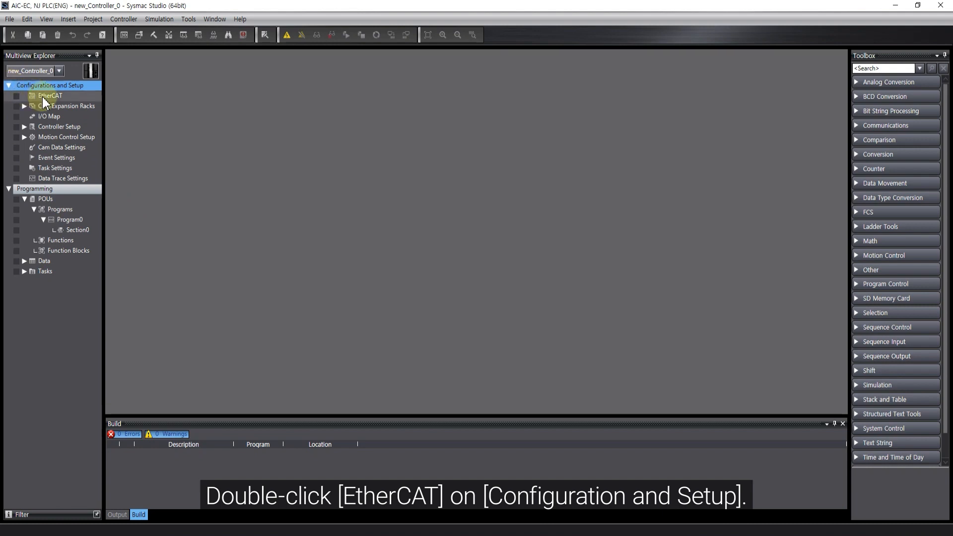
double_click(49, 96)
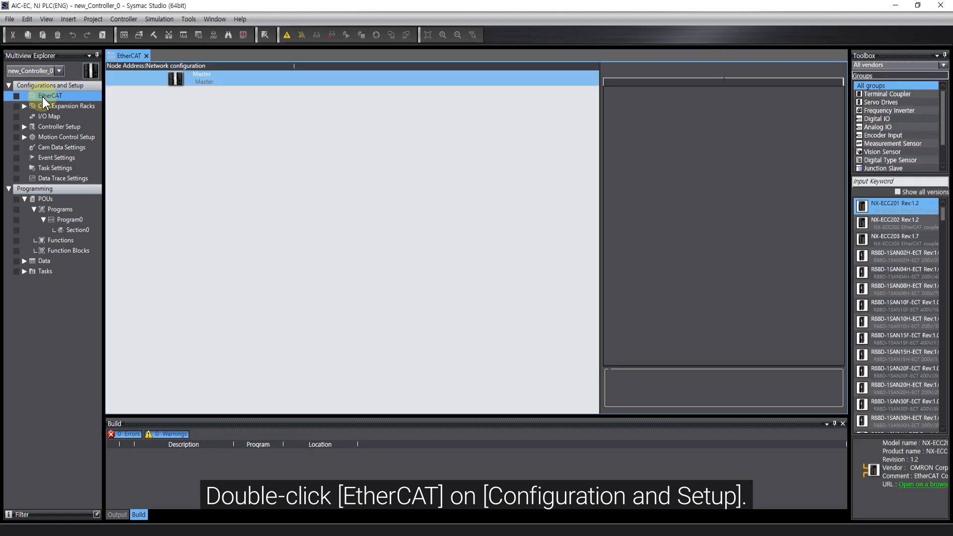
double_click(50, 95)
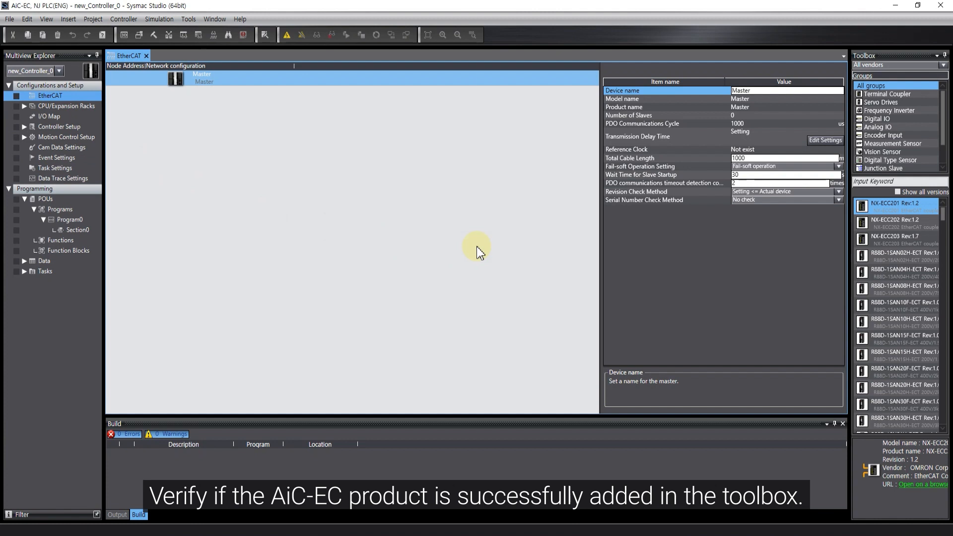
Step: Locate the AIC EC Servo Driver in the Toolbox device list and view its details
scroll(down, 3)
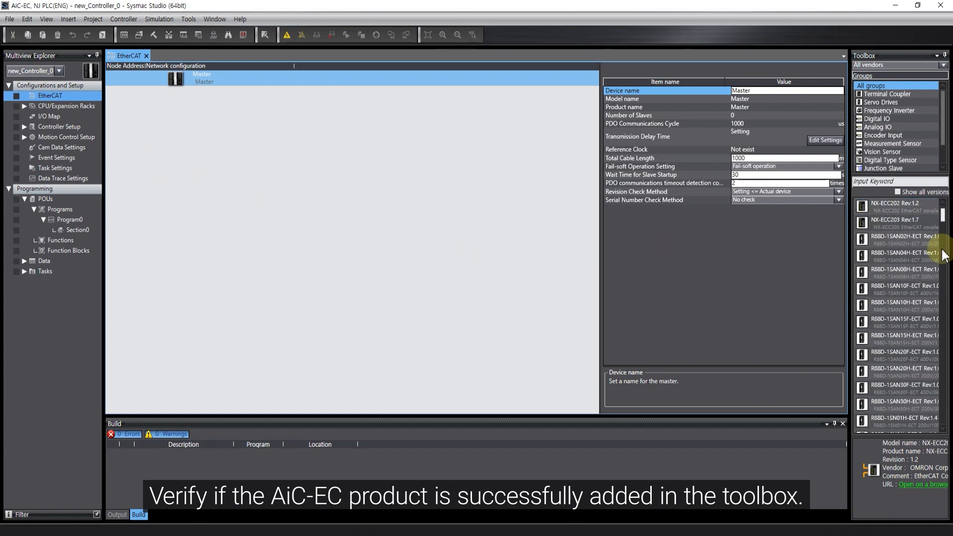
scroll(down, 3)
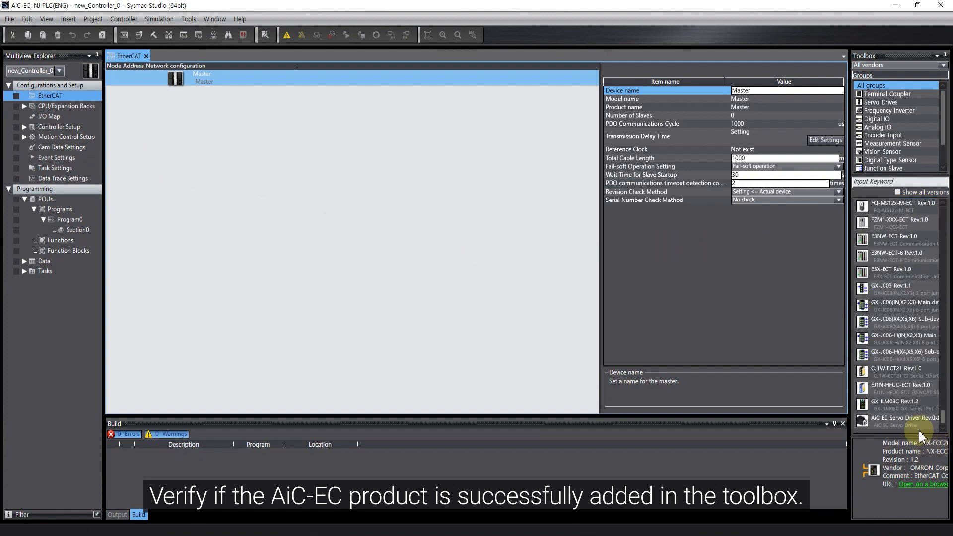
click(899, 419)
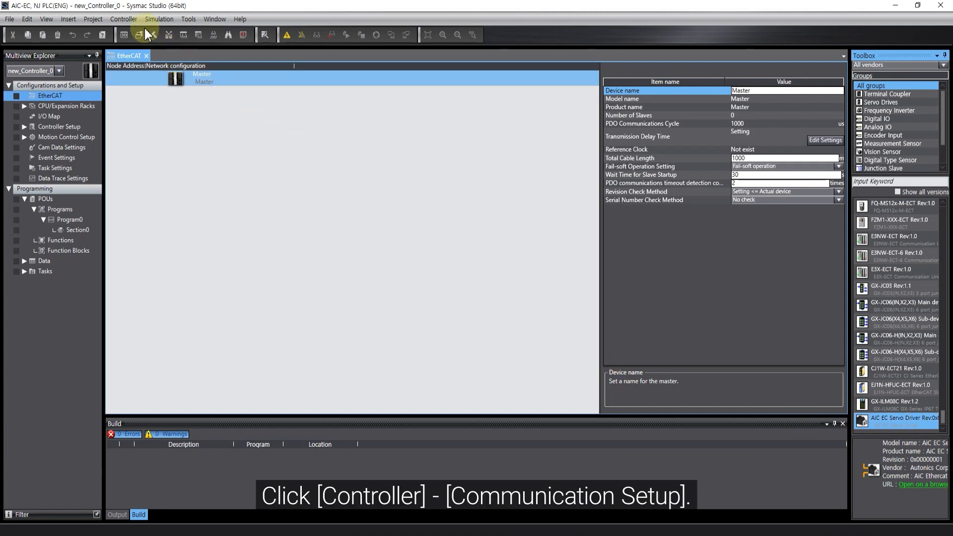
Step: Set Communications Setup to direct connection via USB and confirm
click(123, 19)
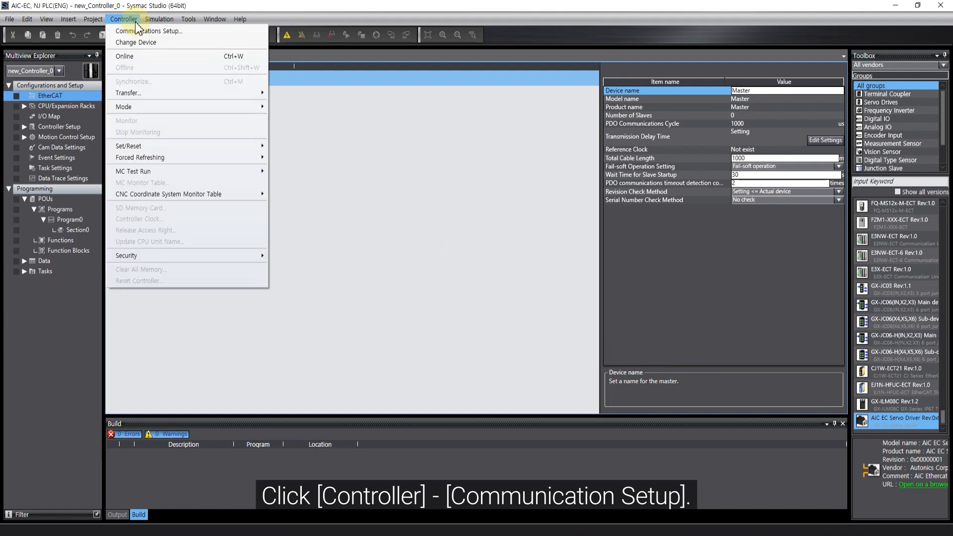
click(149, 31)
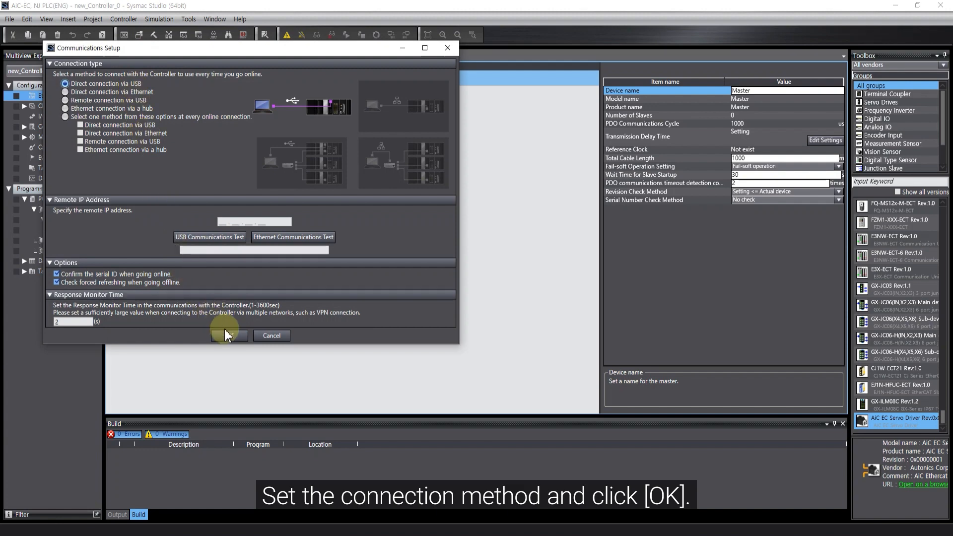
click(228, 335)
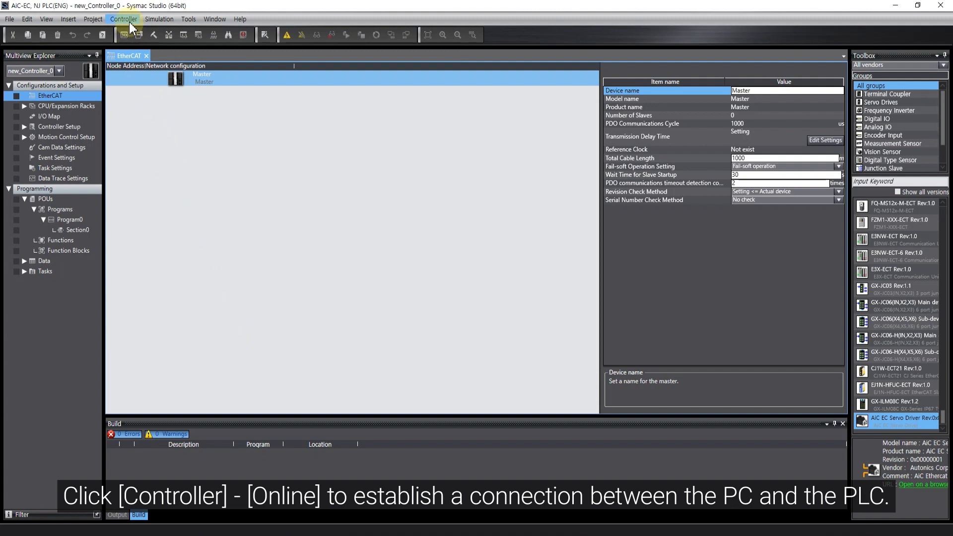
Step: Go online with the NJ controller via Controller > Online
click(123, 19)
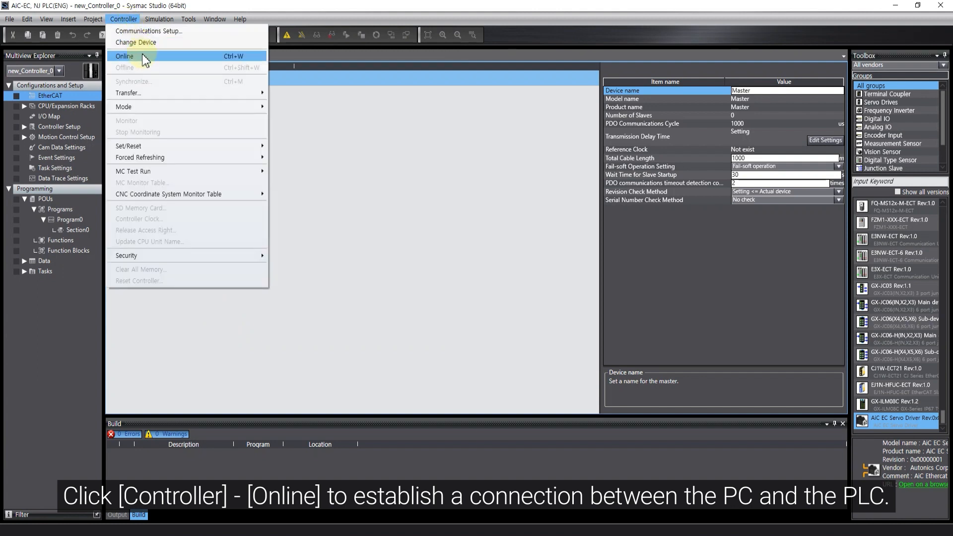
click(125, 55)
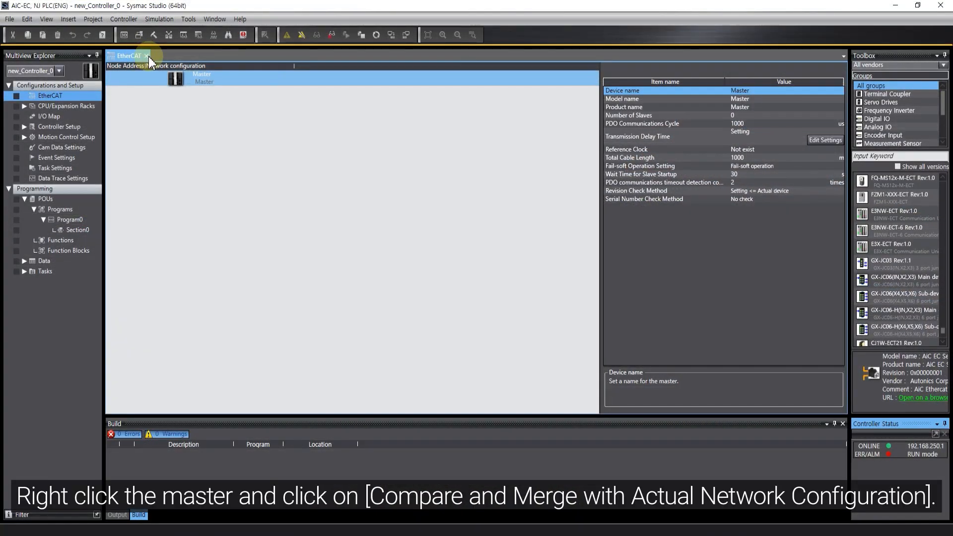
Step: Compare with the actual network and apply it, placing AiC EC Servo Driver E001 as node 1 under the Master
right_click(200, 78)
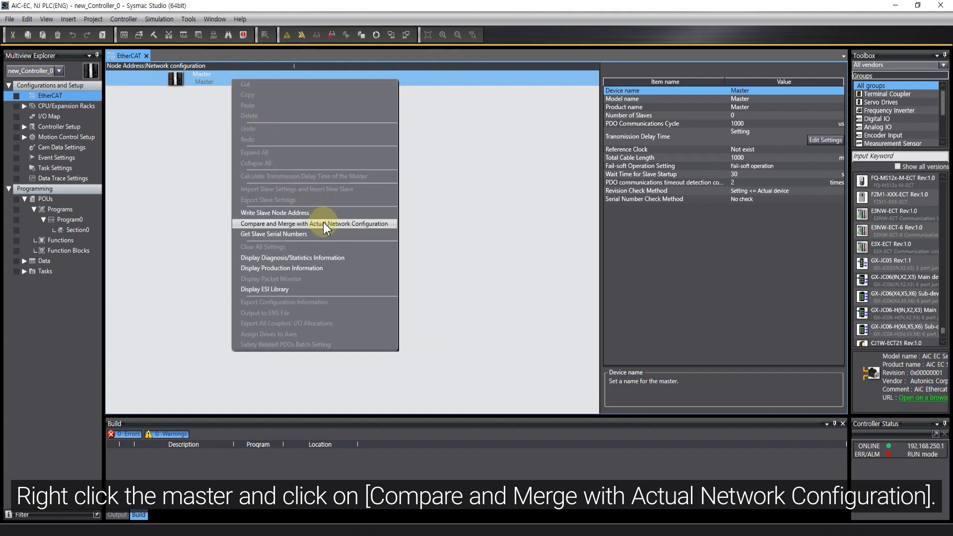
click(315, 224)
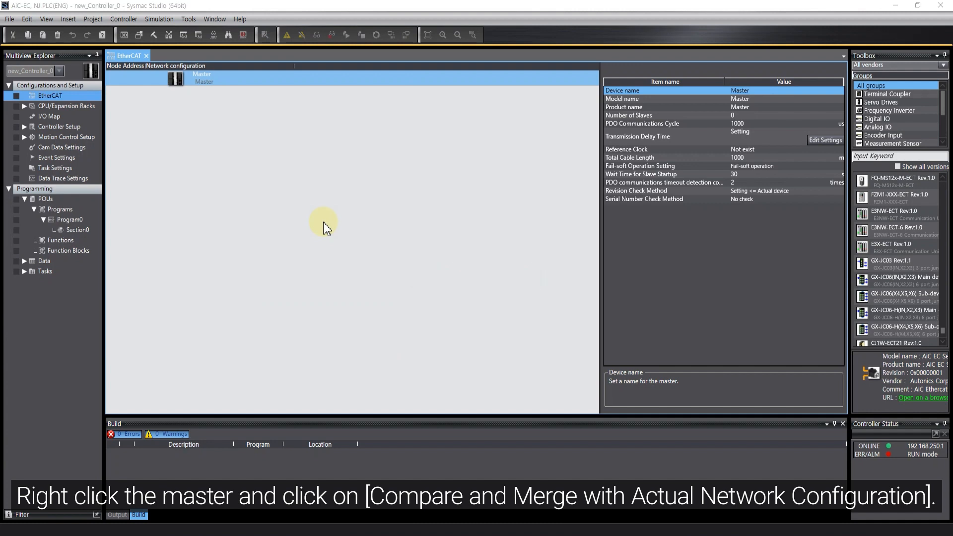
right_click(200, 79)
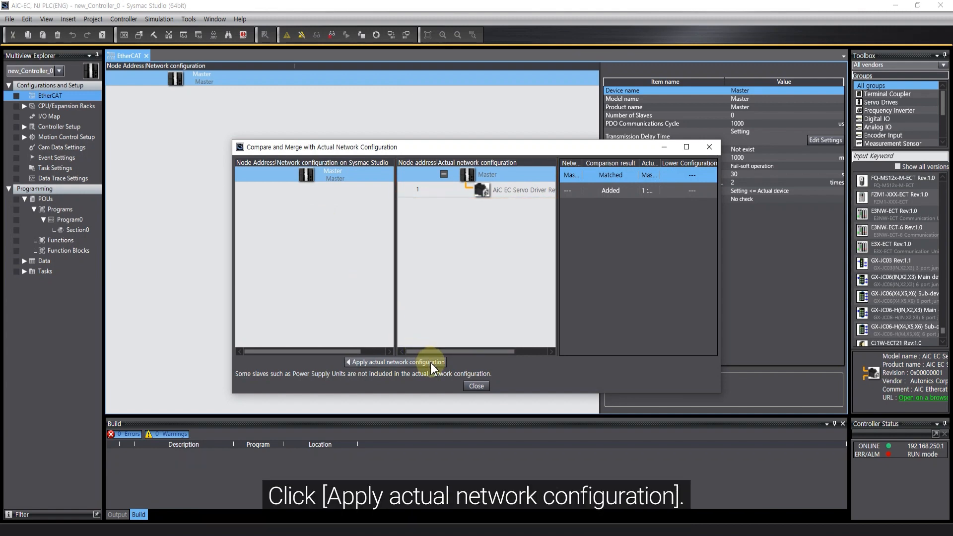
click(396, 361)
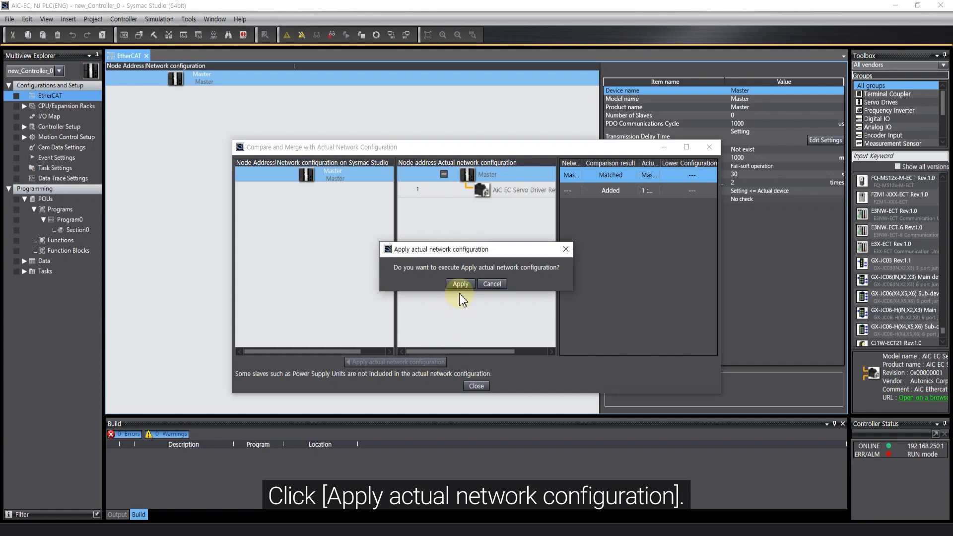
click(459, 284)
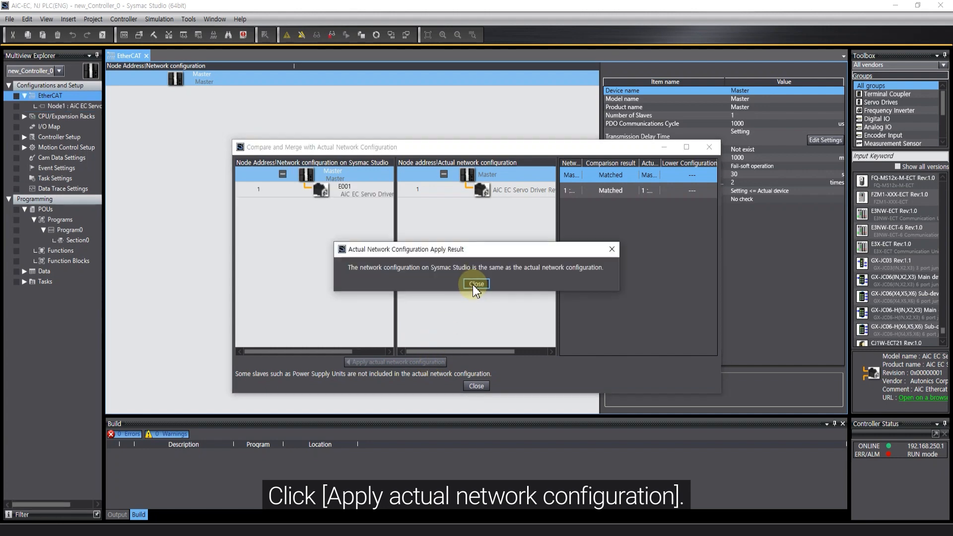
click(475, 284)
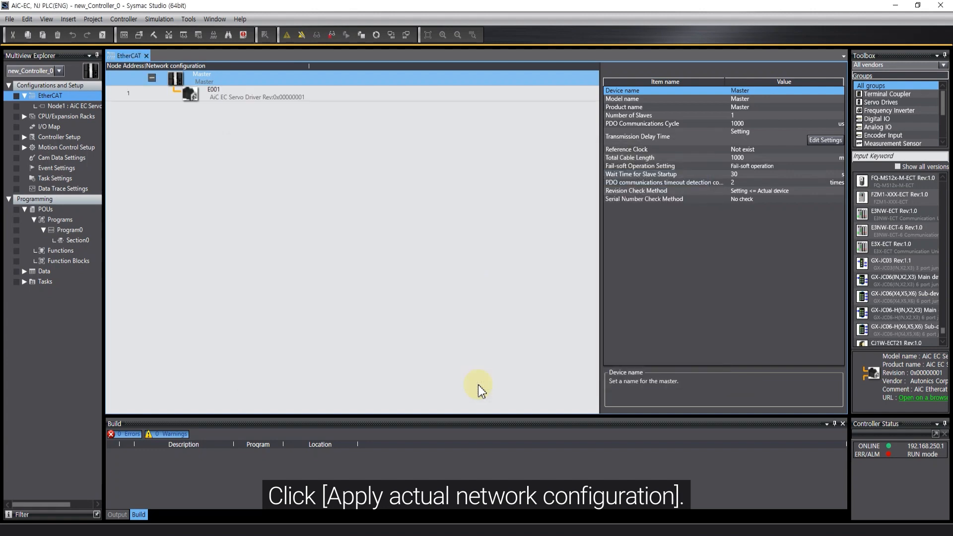
mouse_move(341, 252)
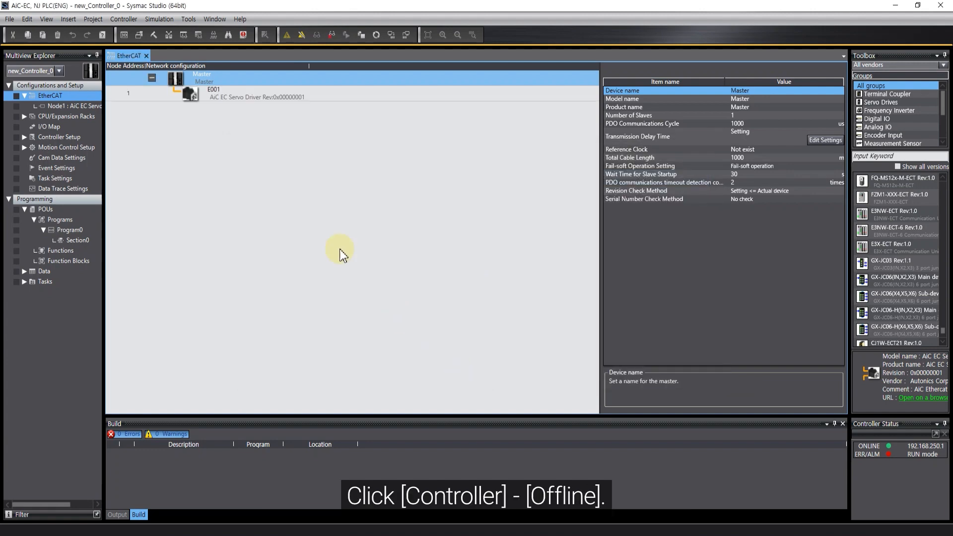
Step: Take the project offline via Controller > Offline
click(123, 18)
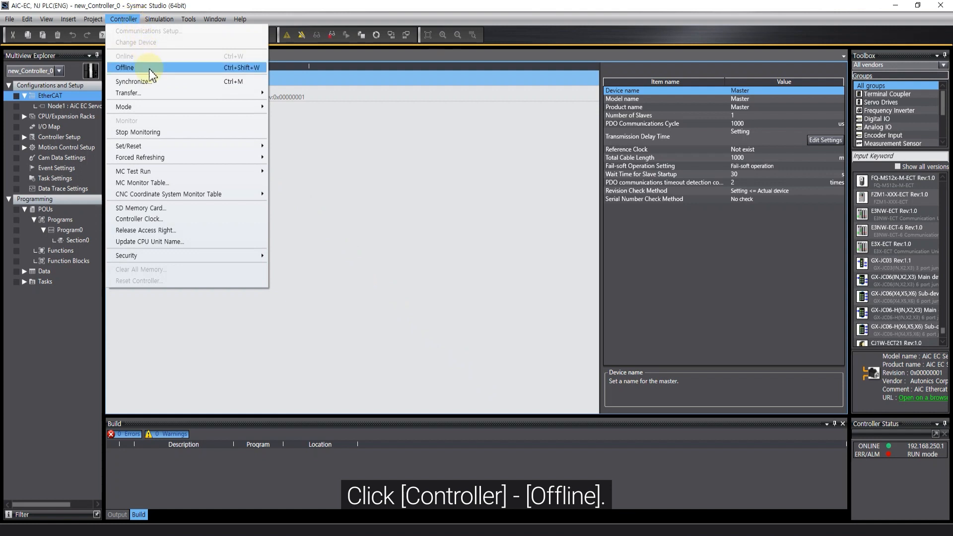
click(125, 68)
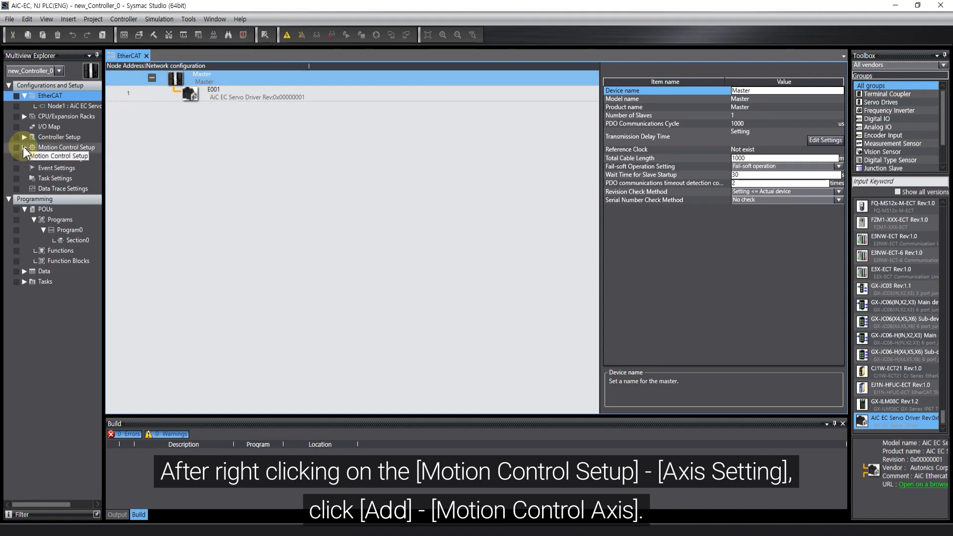
Step: Add motion control axis MC_Axis000 under Axis Settings and select it
click(24, 147)
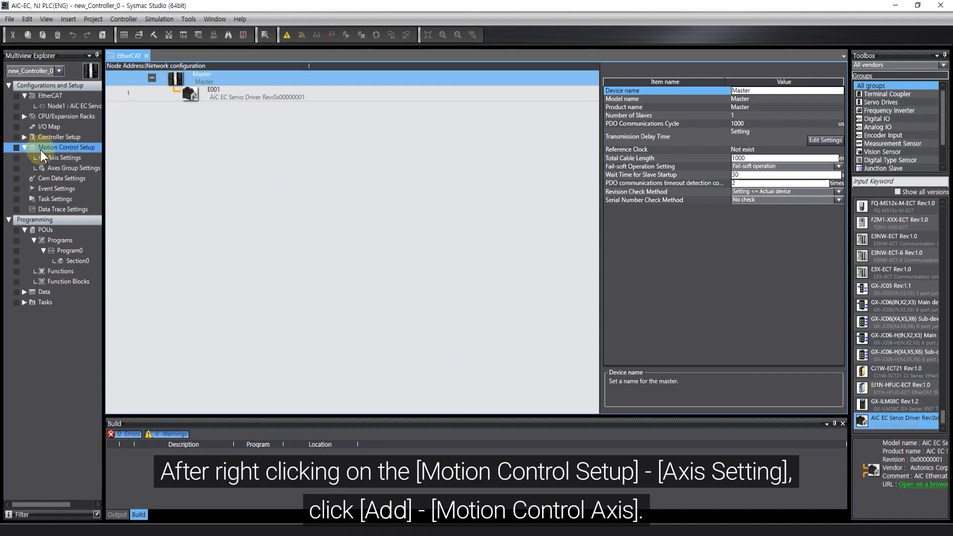
right_click(57, 158)
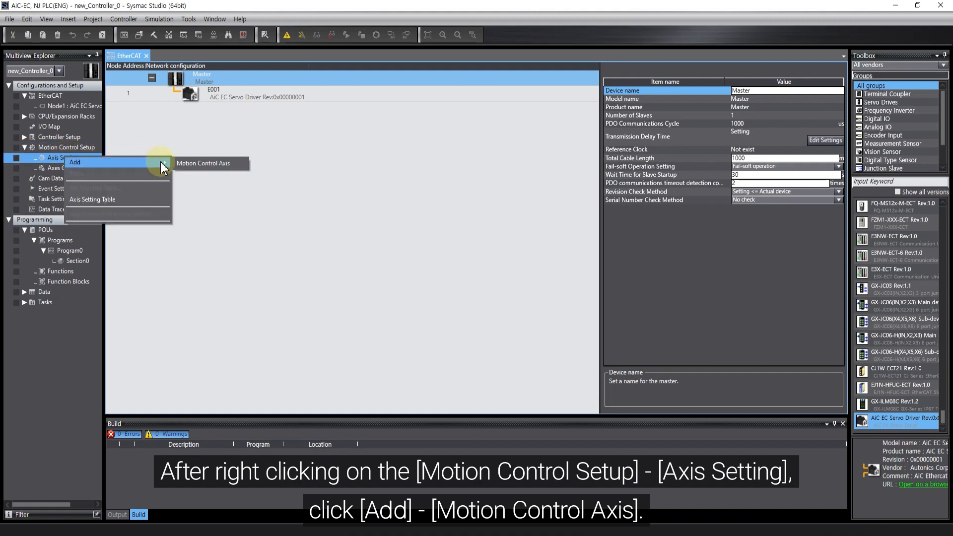
click(203, 163)
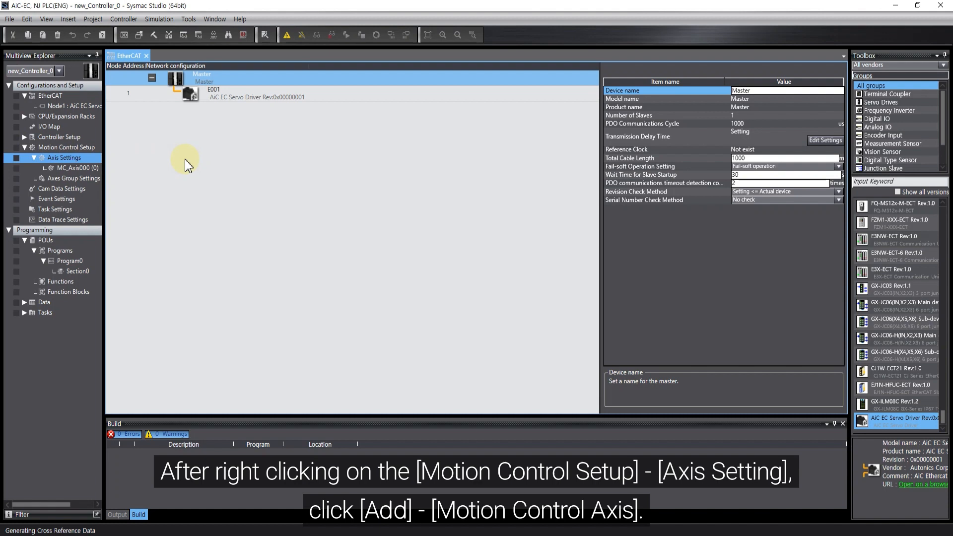
click(73, 167)
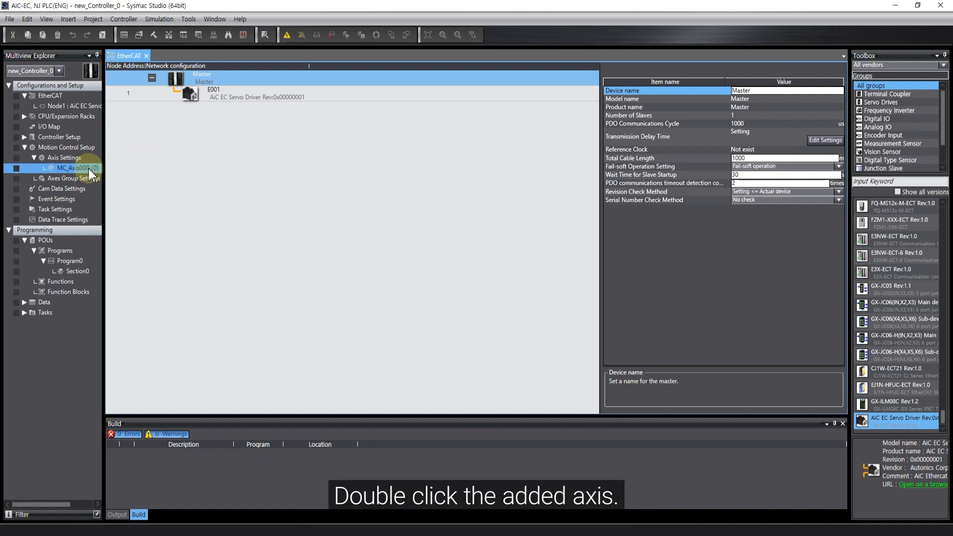
Step: Make MC_Axis000 a servo axis on the node 1 AiC EC driver and expand Detailed Settings
double_click(73, 168)
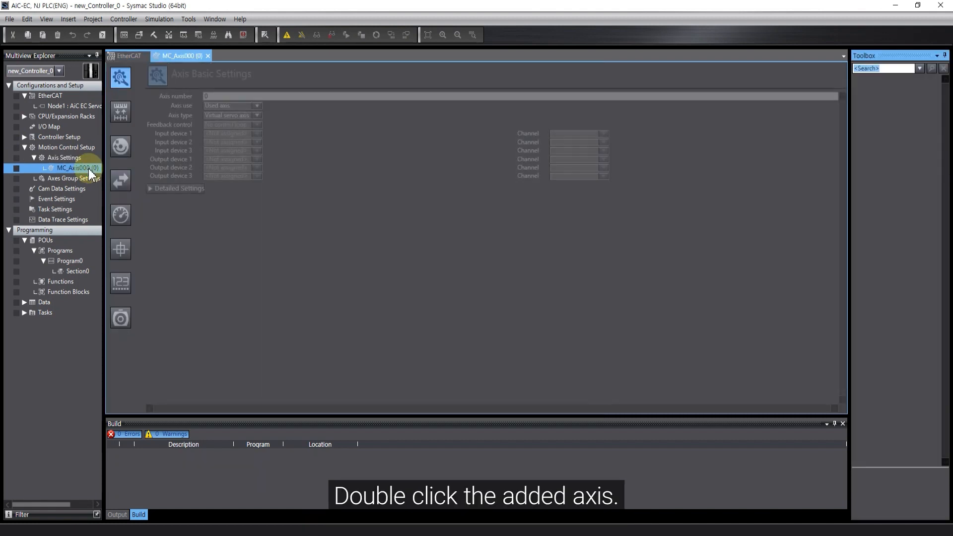
double_click(73, 168)
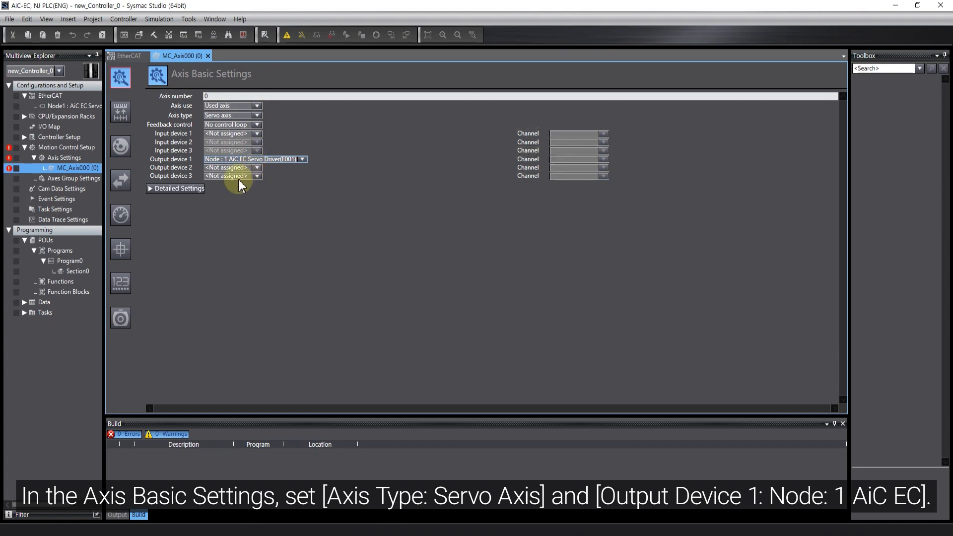
click(177, 188)
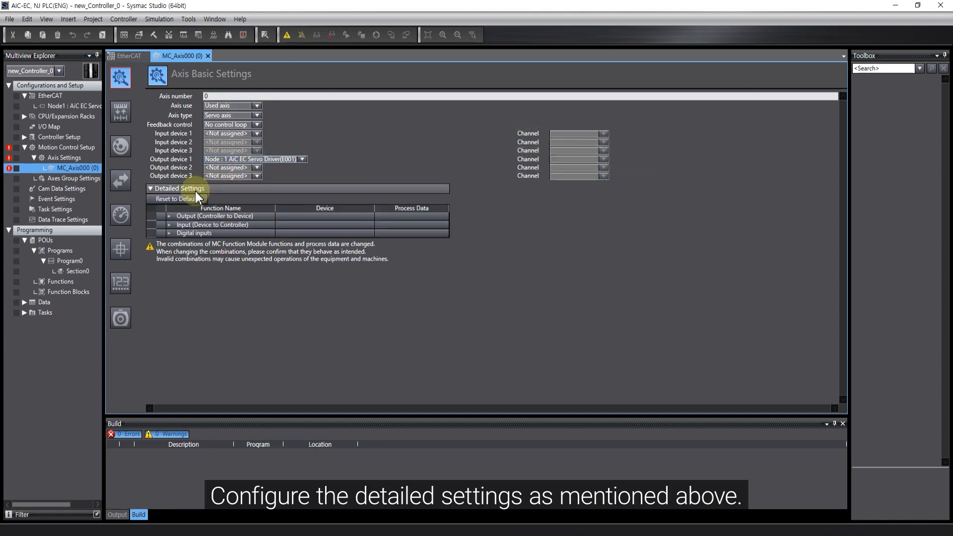
Step: Map the node 1 driver's output and input process data to the axis functions
click(169, 216)
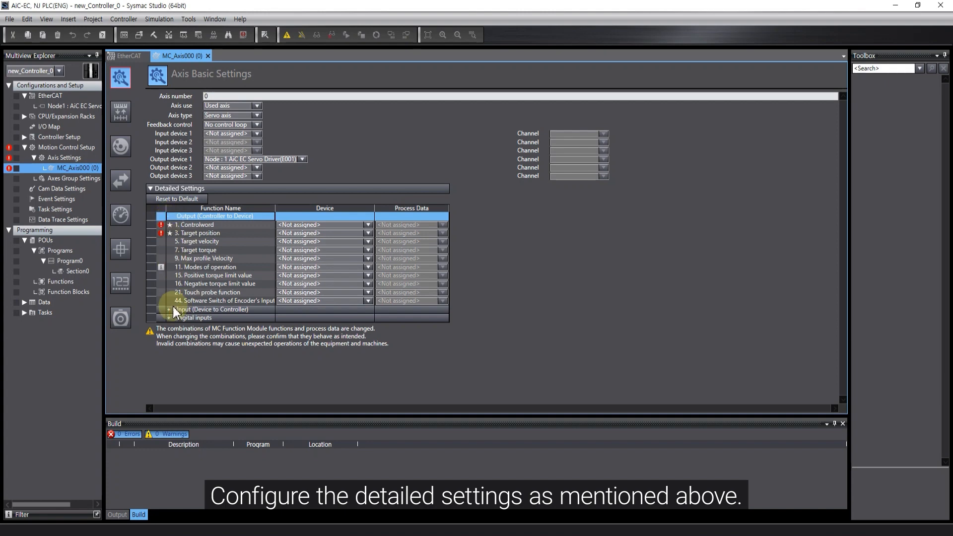
click(169, 312)
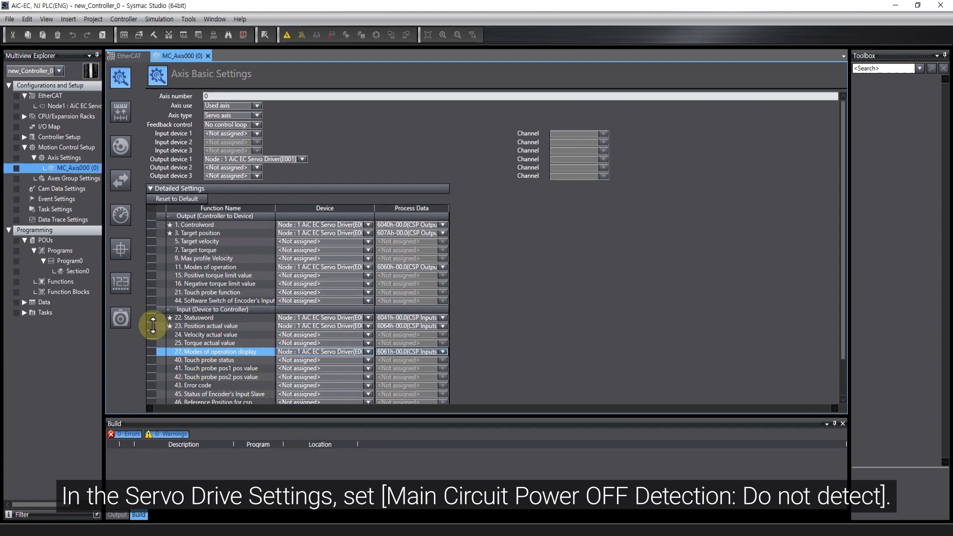
click(120, 317)
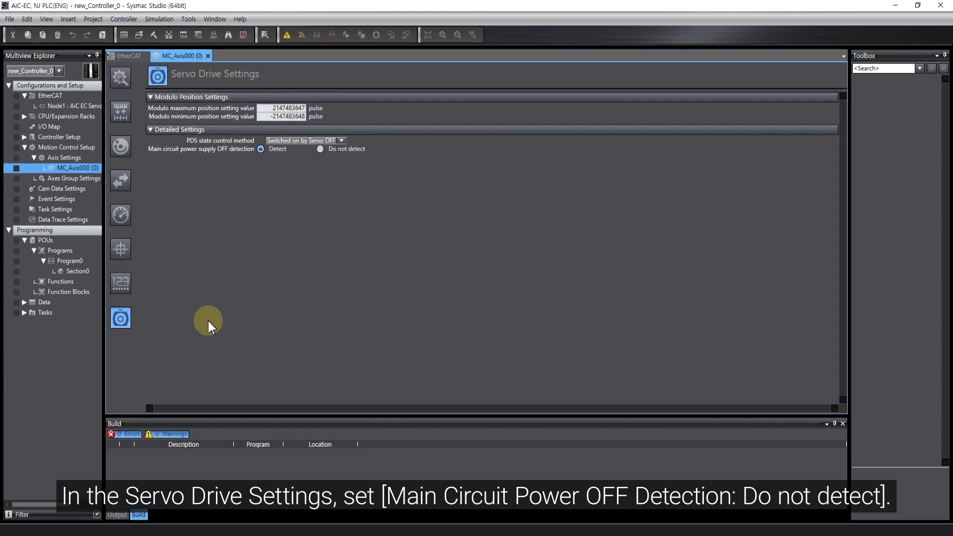
Step: Set Main circuit power supply OFF detection to Do not detect
click(320, 149)
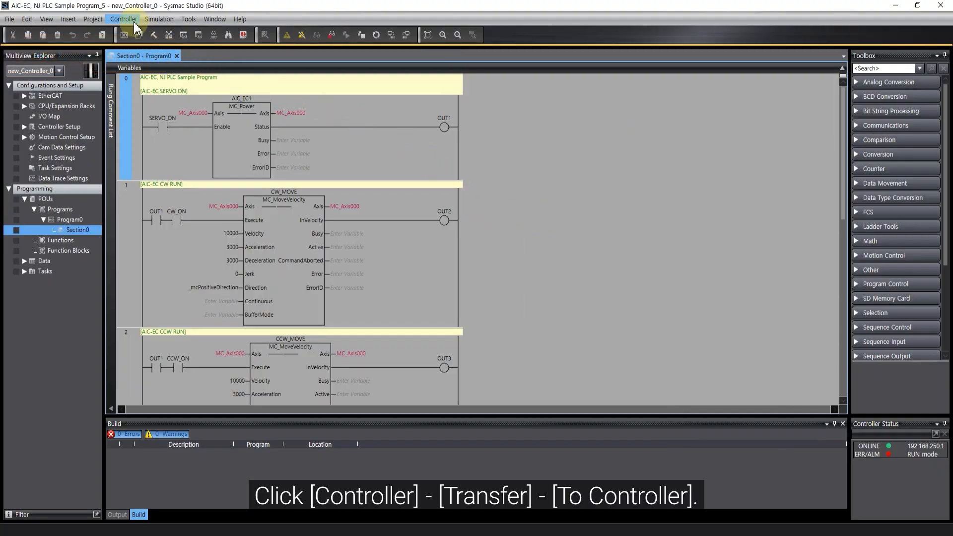
Step: Transfer the sample program to the controller, confirming stop and return to RUN mode
click(123, 19)
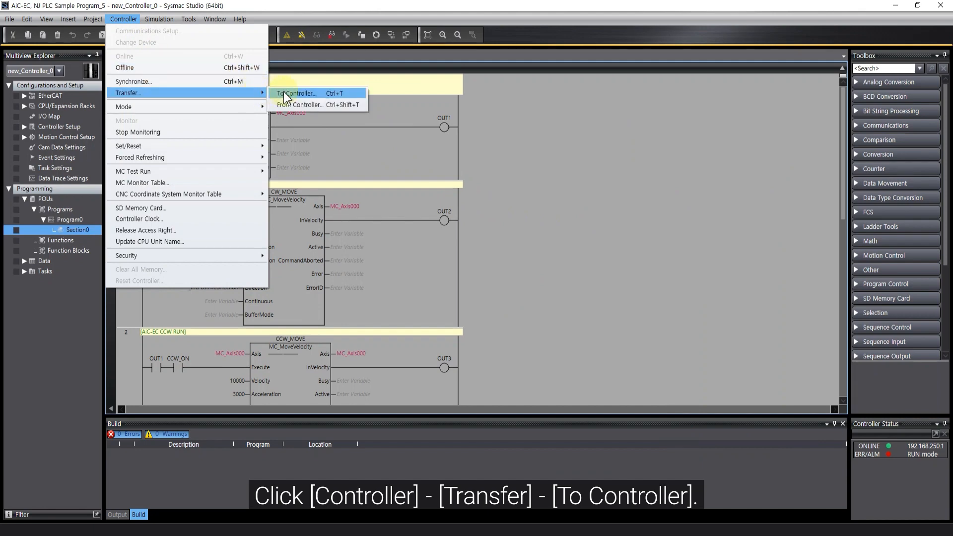
click(296, 93)
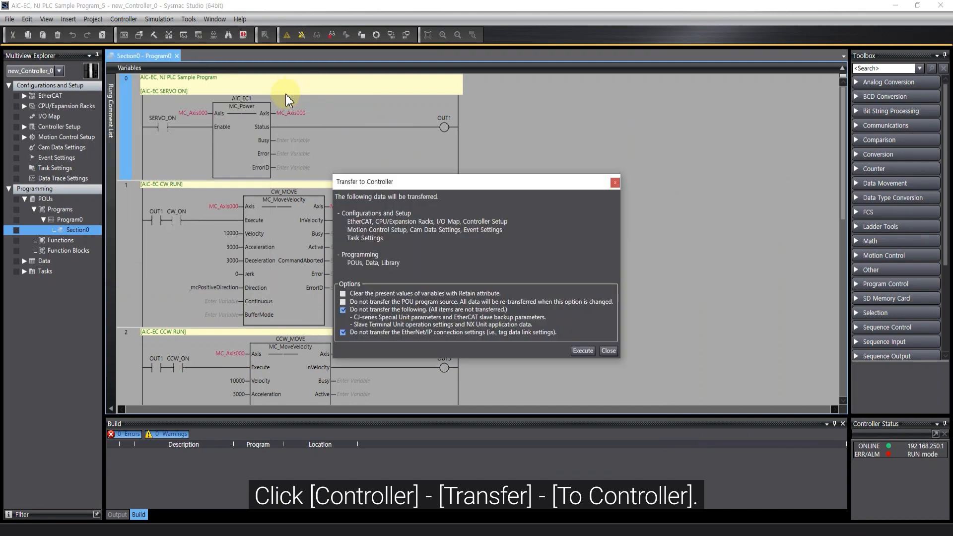
click(581, 351)
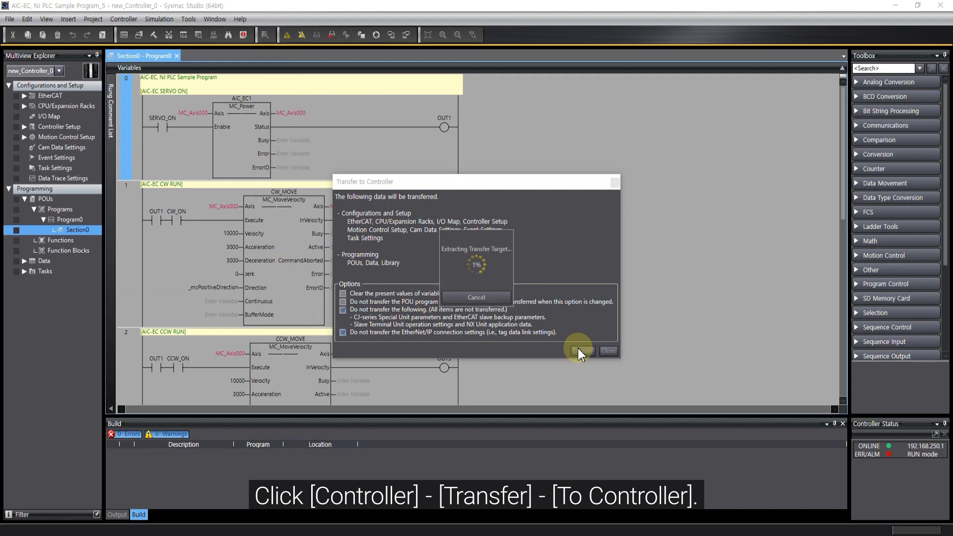
click(580, 351)
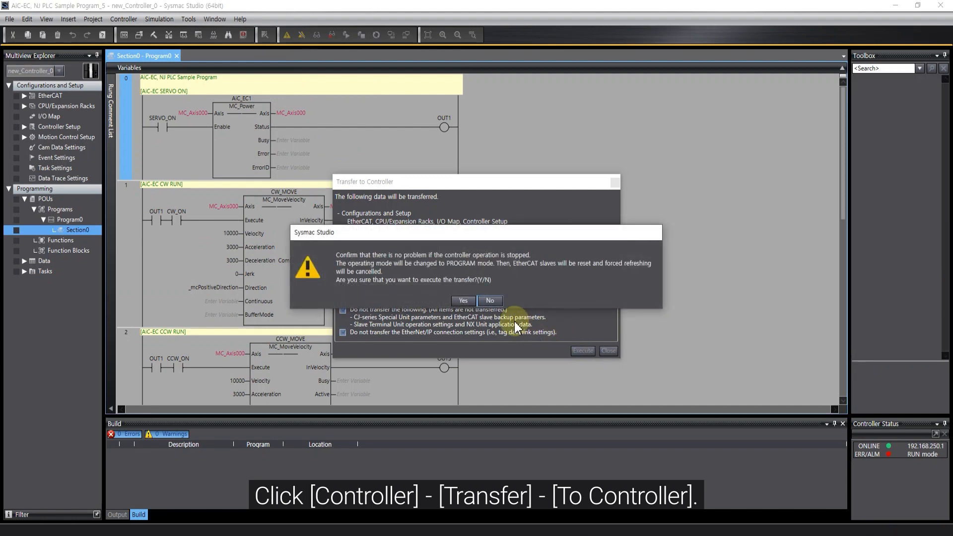
click(462, 300)
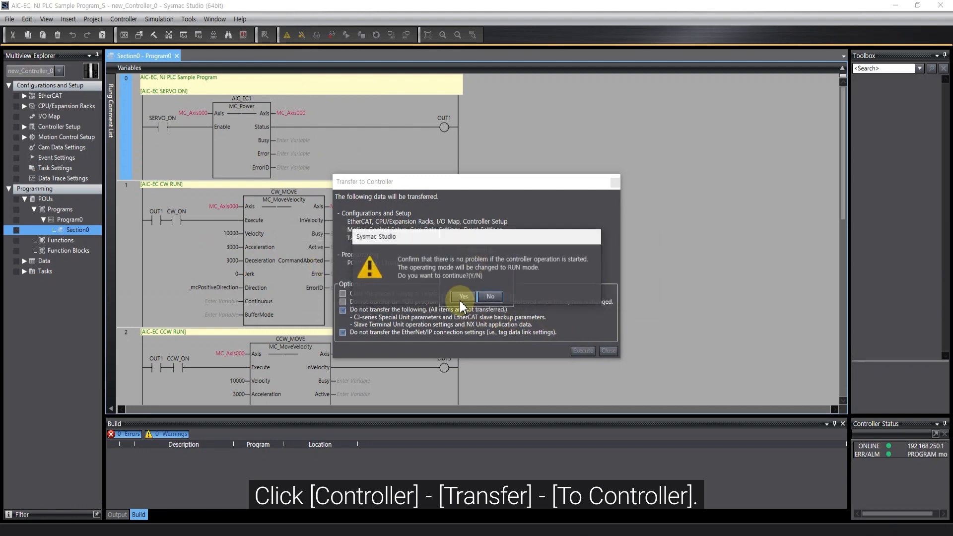
click(462, 297)
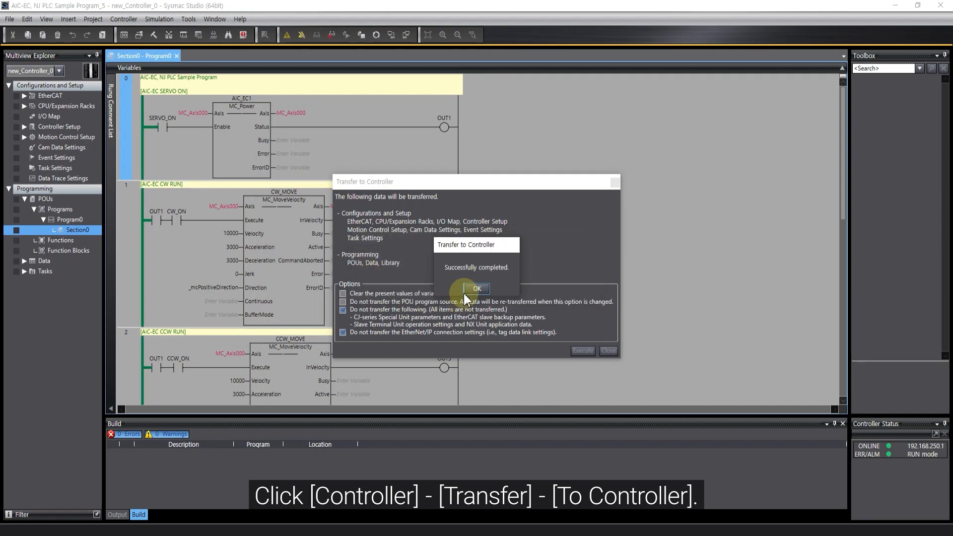
click(476, 288)
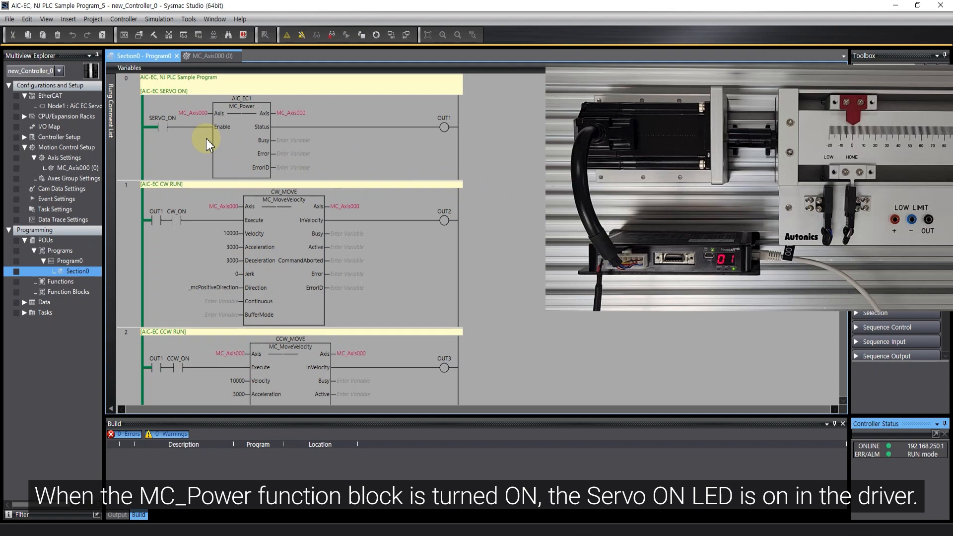
Step: Set SERVO_ON to True so MC_Power enables the servo
click(156, 128)
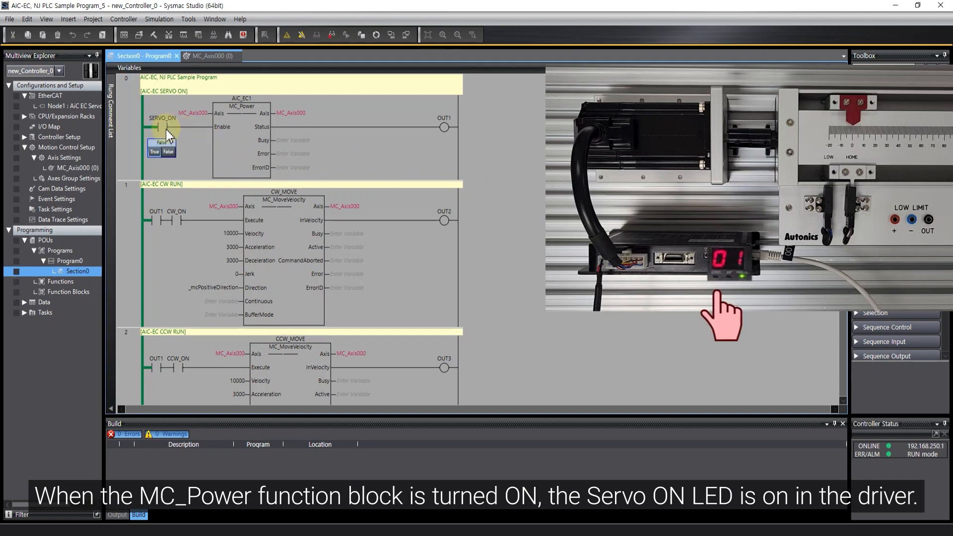
click(155, 150)
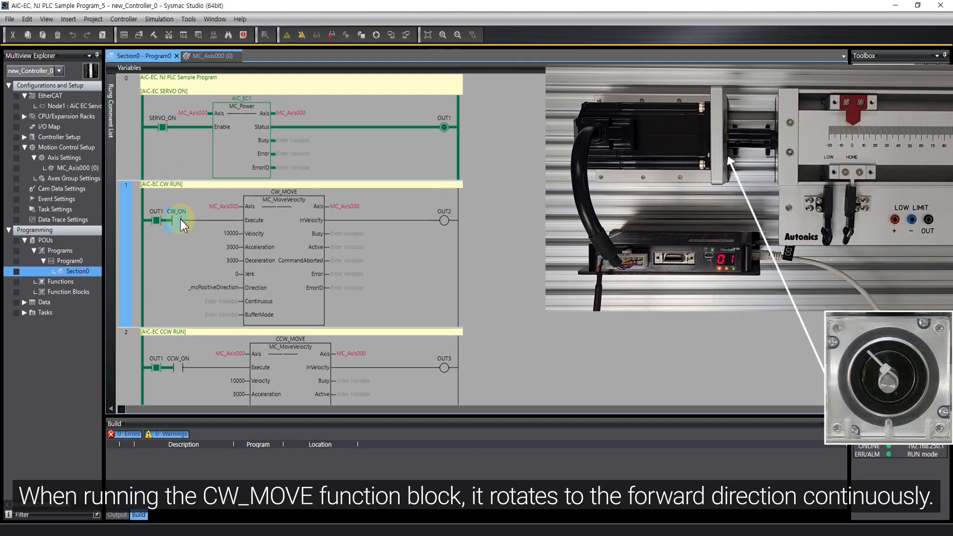
Step: Set CW_ON True to rotate the servo forward, then STOP True to halt it
click(176, 219)
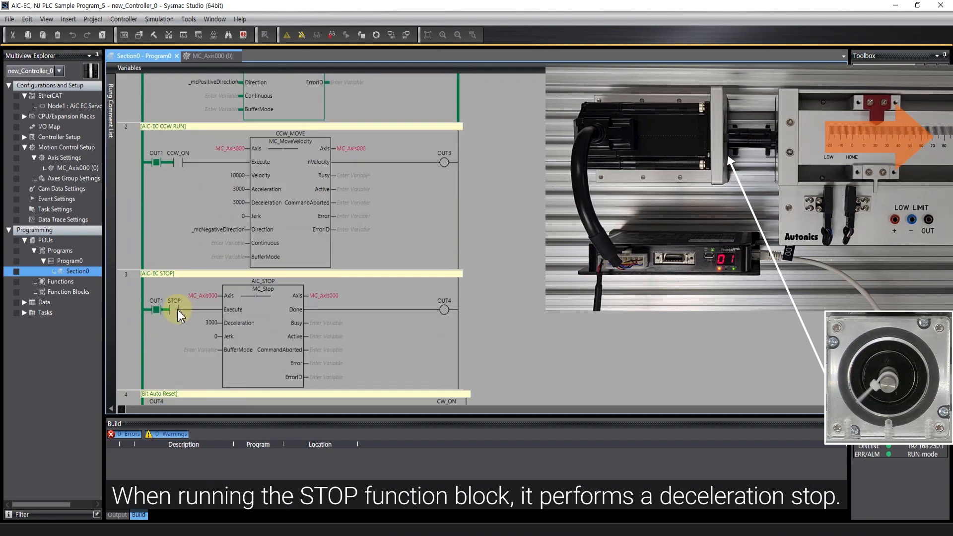
click(175, 310)
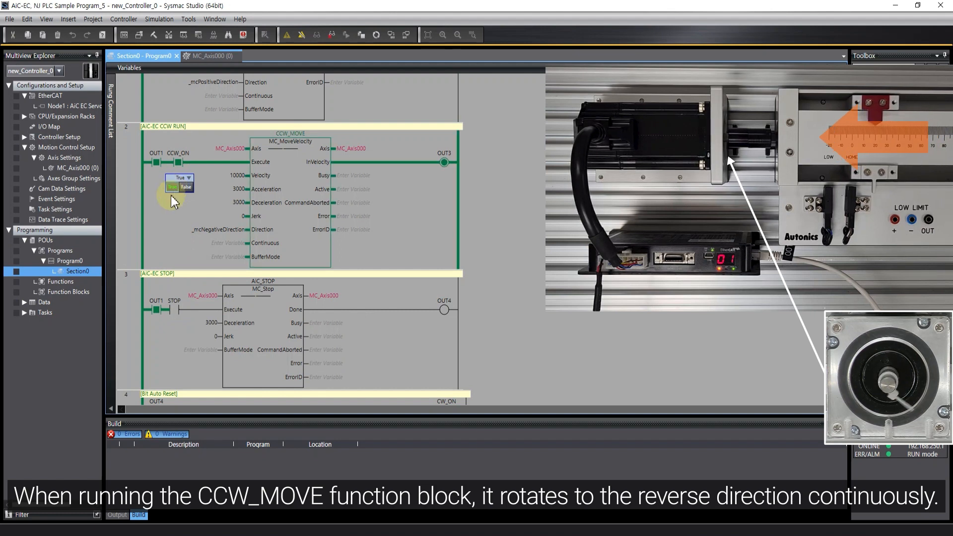
Step: Set CCW_ON True to rotate the servo in reverse, then STOP True to halt it
click(174, 300)
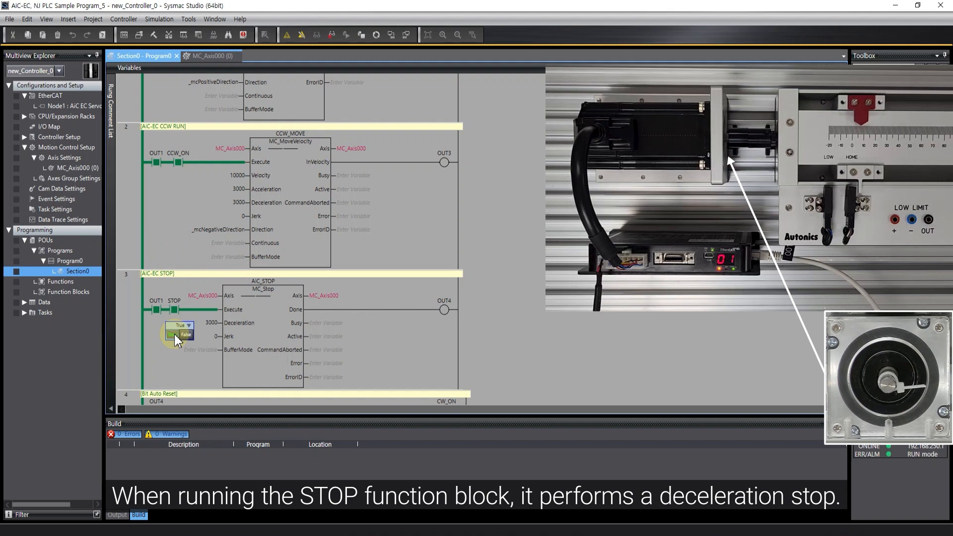
click(186, 335)
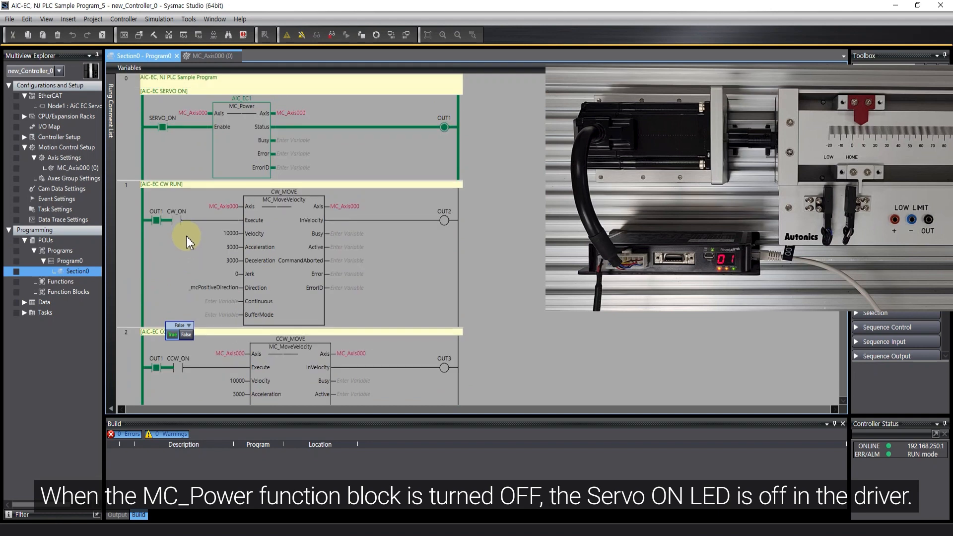
Step: Set SERVO_ON to False to disable the servo
click(164, 117)
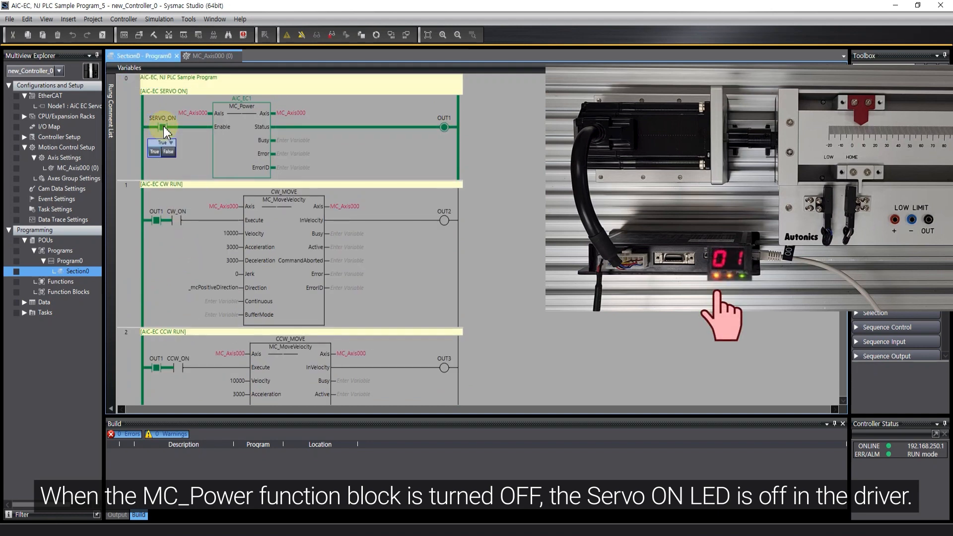
click(168, 150)
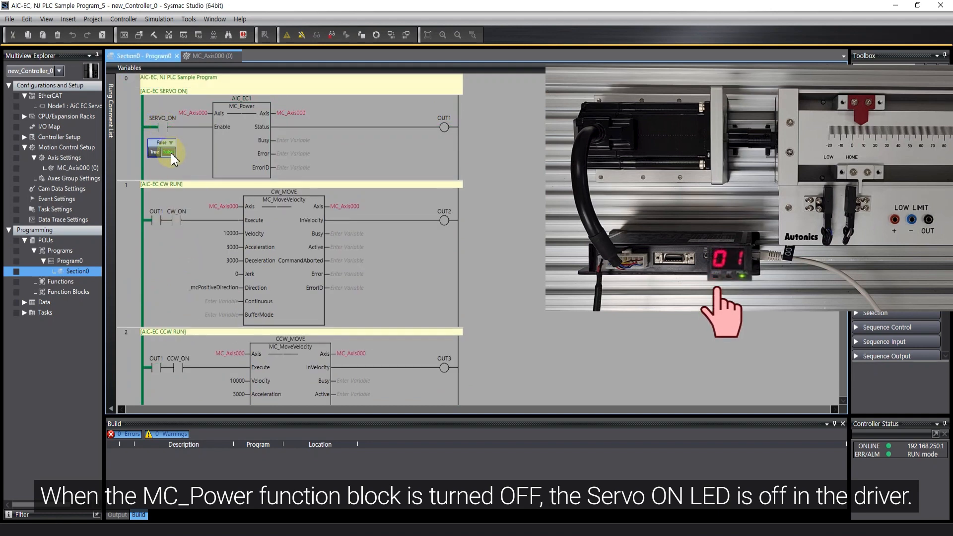